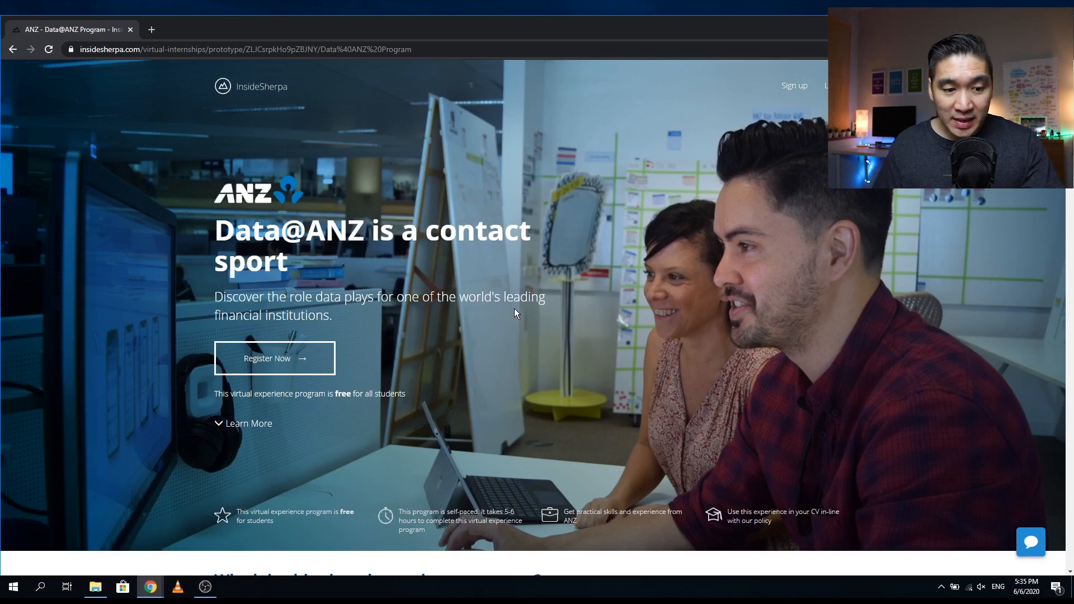
pyautogui.scroll(-3)
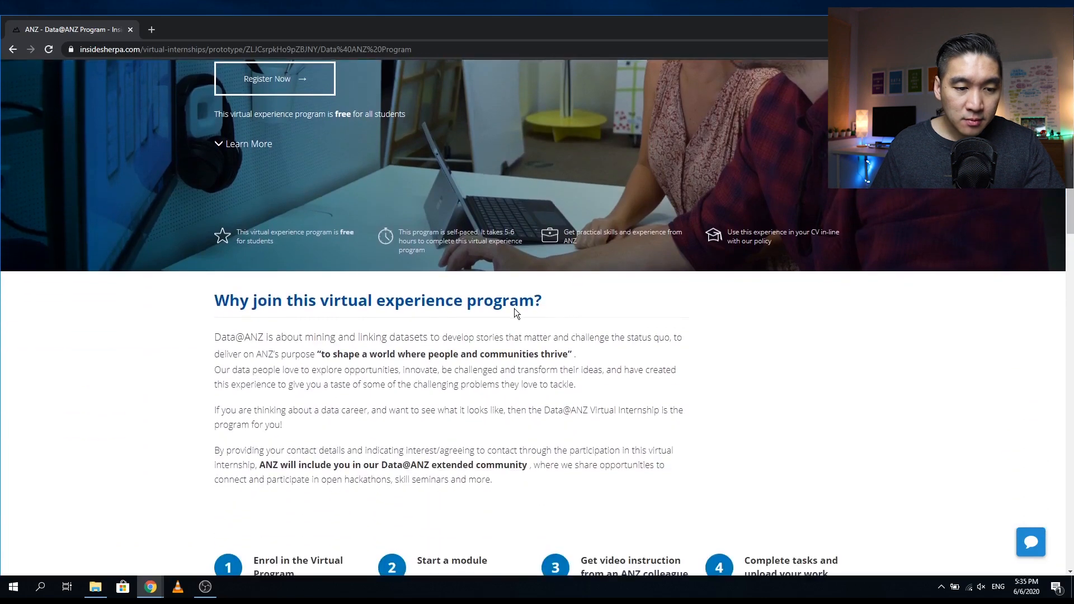
pyautogui.scroll(-3)
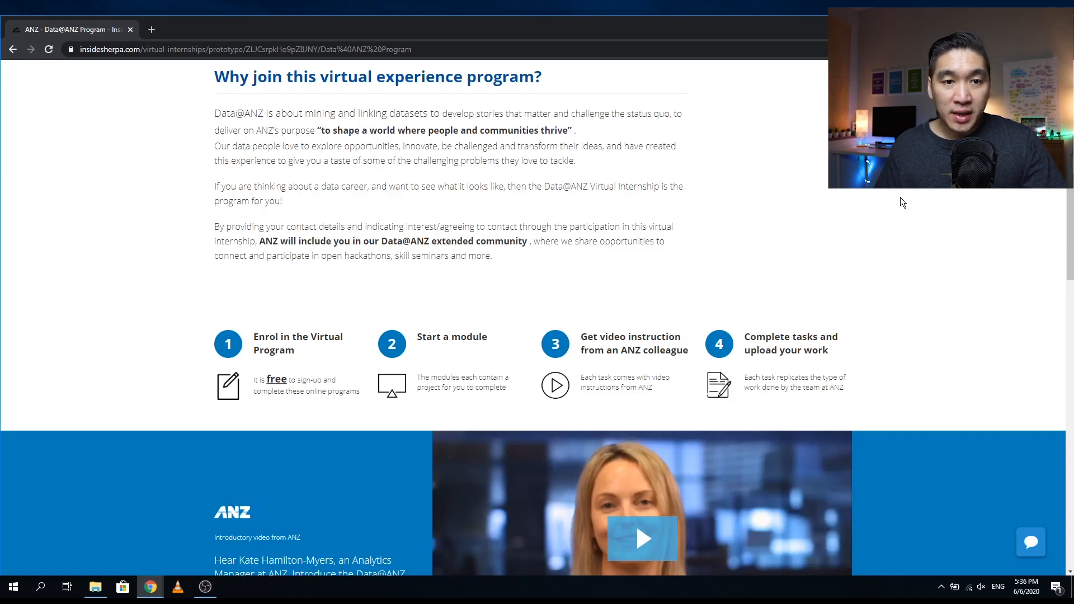
pyautogui.moveTo(200, 160)
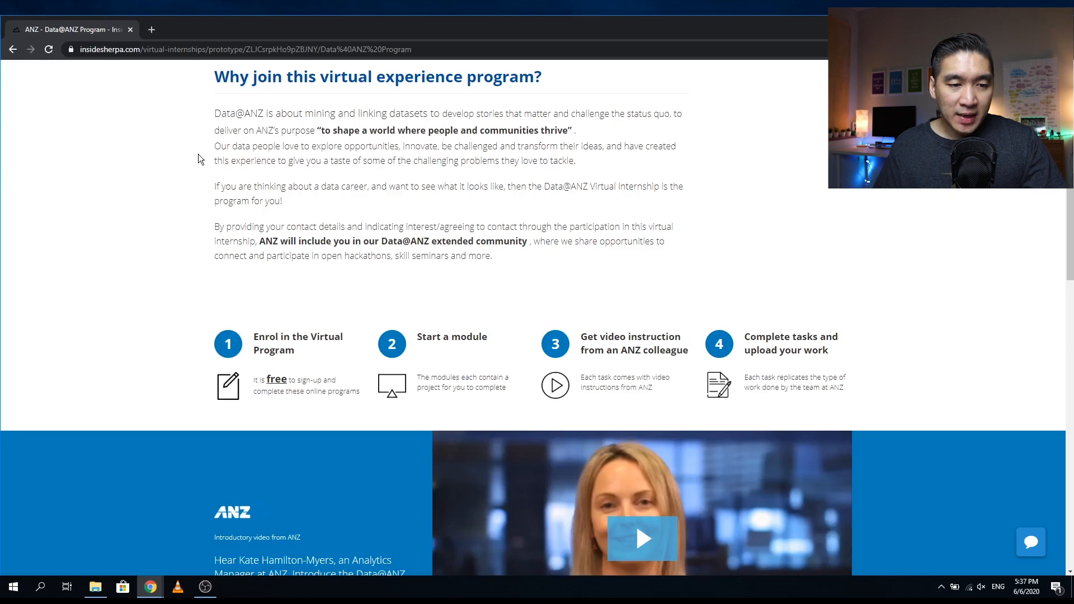
pyautogui.moveTo(370, 148)
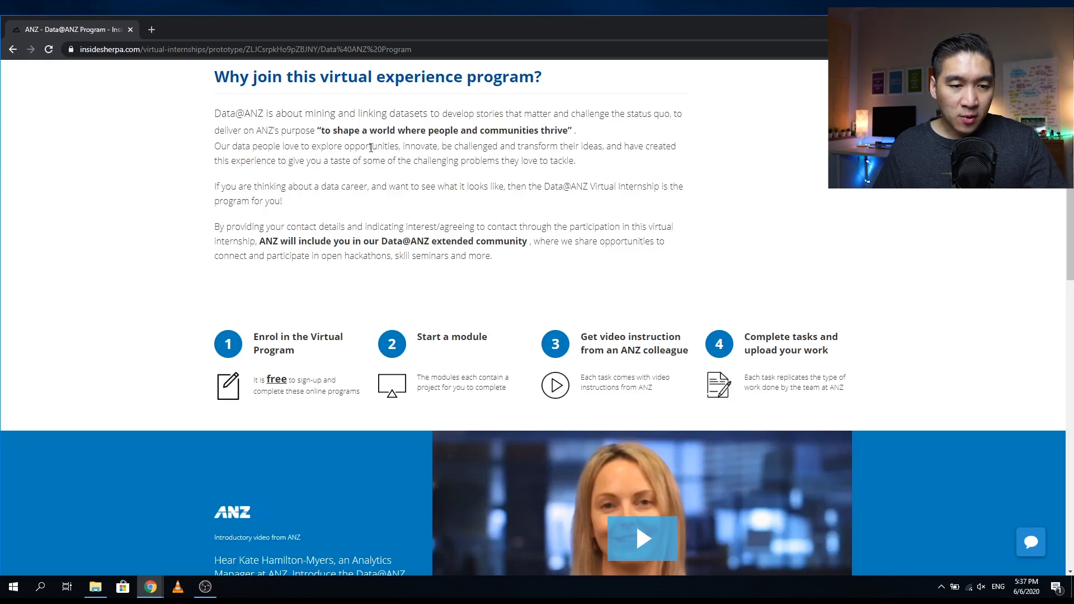
pyautogui.moveTo(410, 147)
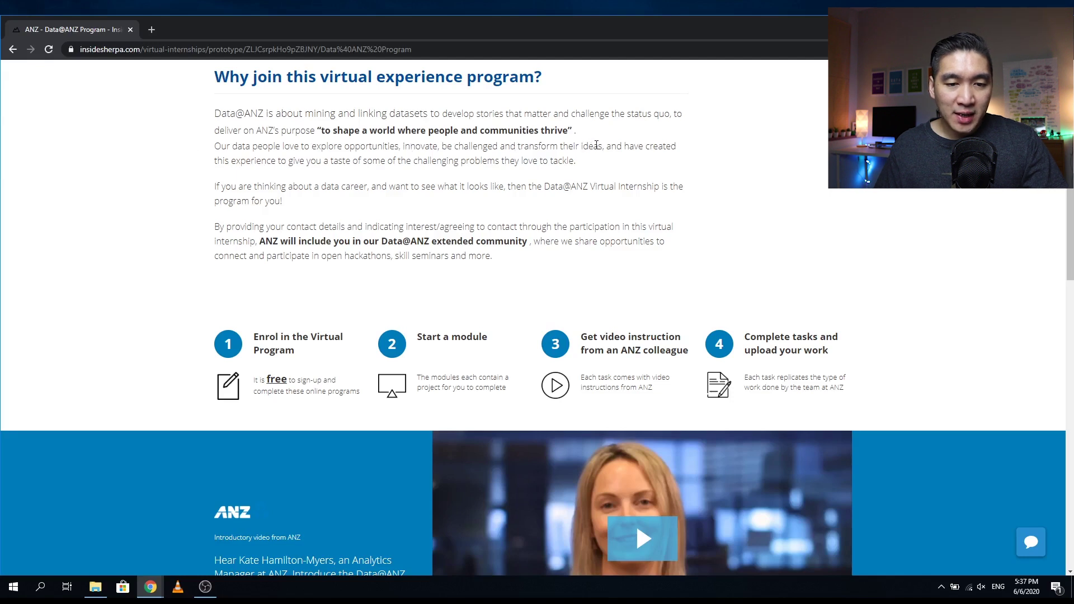
pyautogui.moveTo(313, 178)
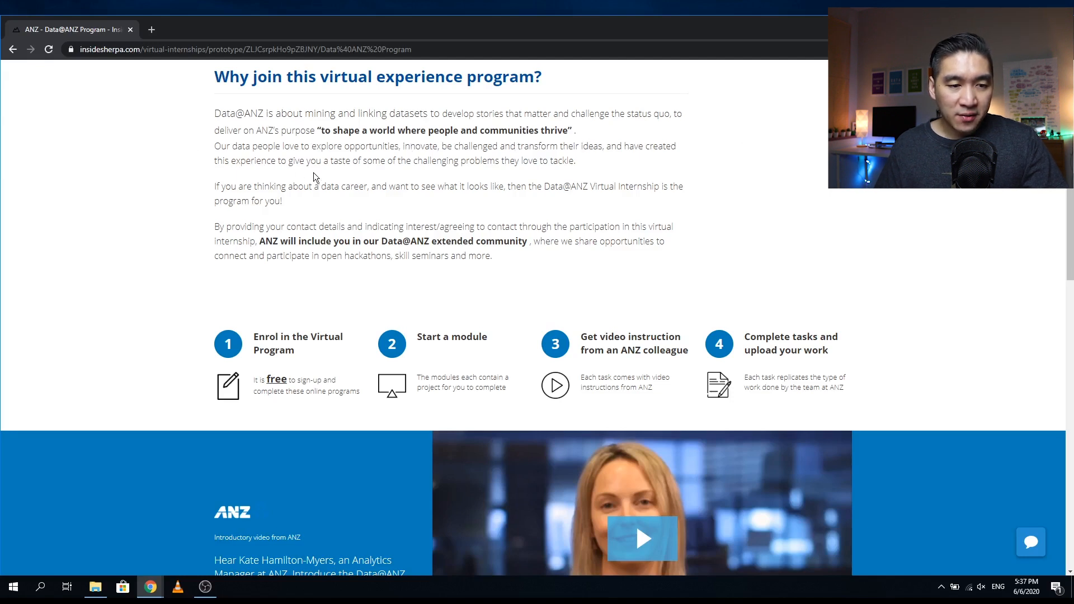
pyautogui.moveTo(326, 171)
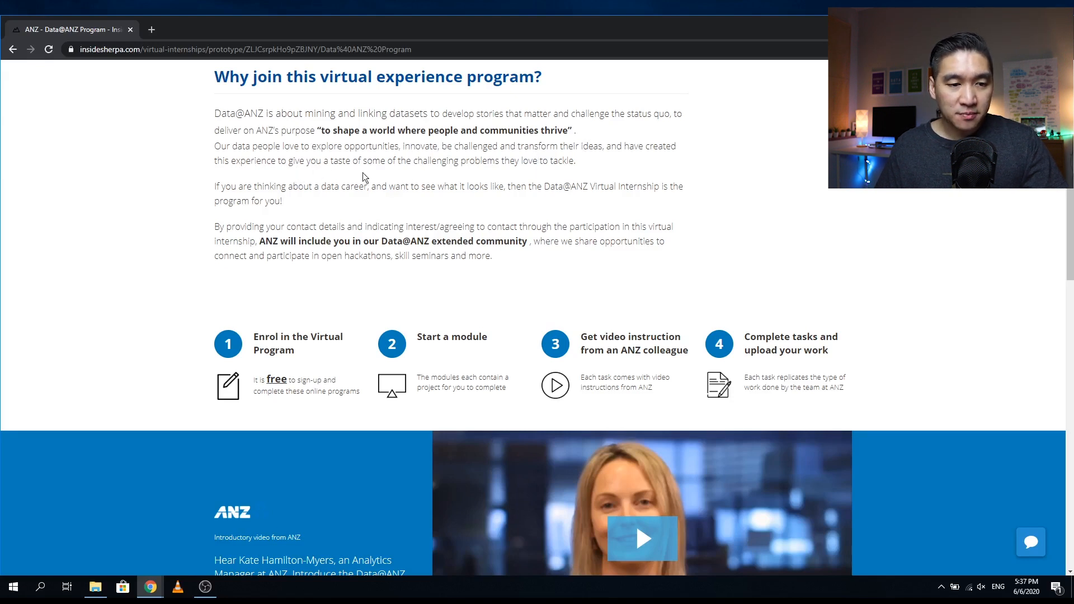
pyautogui.moveTo(322, 203)
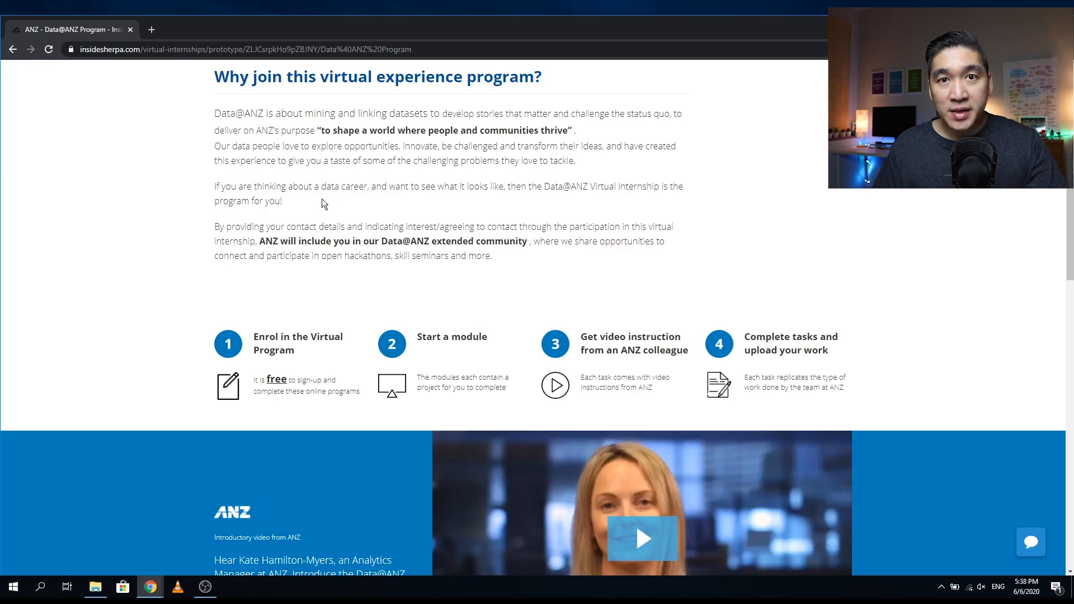
pyautogui.moveTo(534, 213)
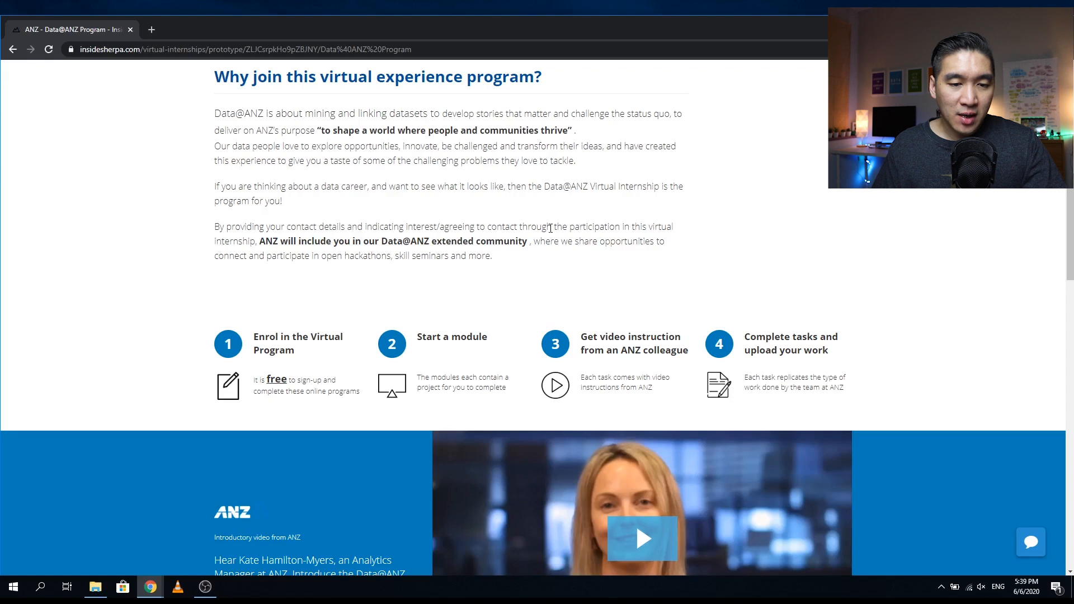
pyautogui.moveTo(337, 275)
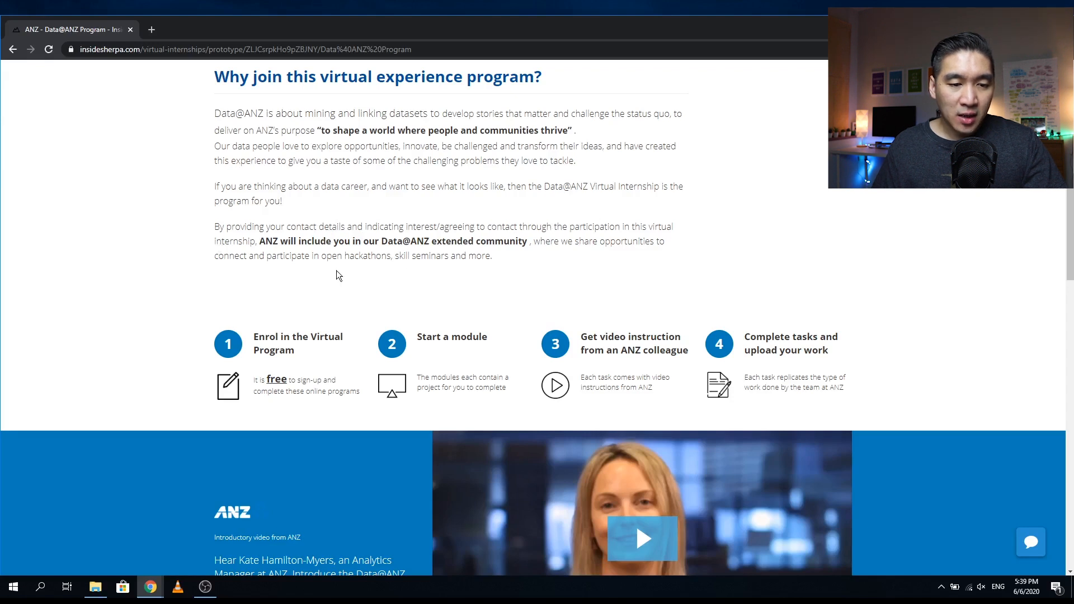
pyautogui.moveTo(445, 237)
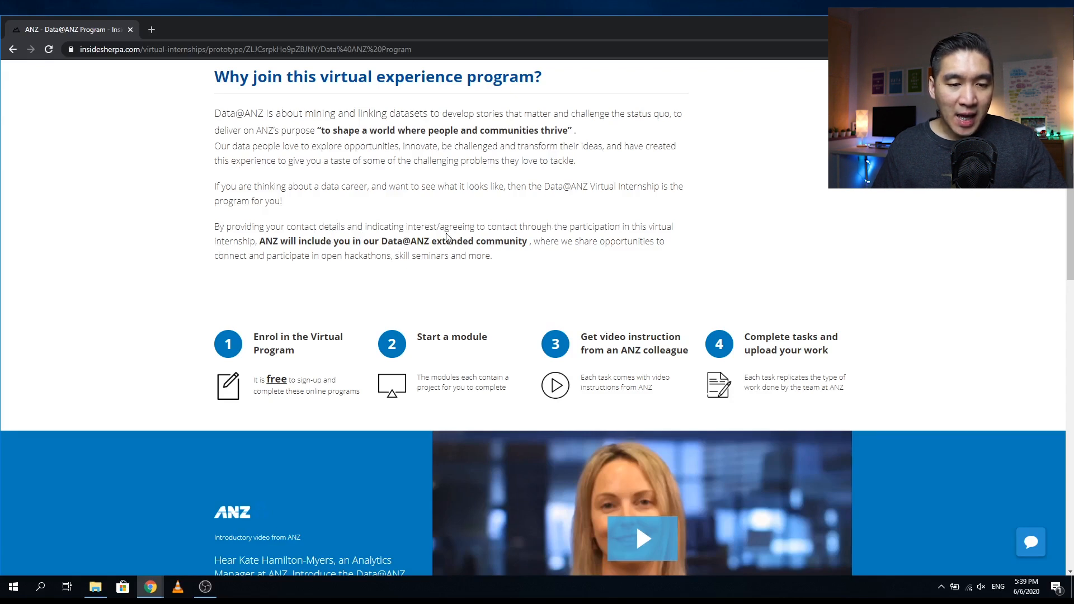
pyautogui.moveTo(574, 242)
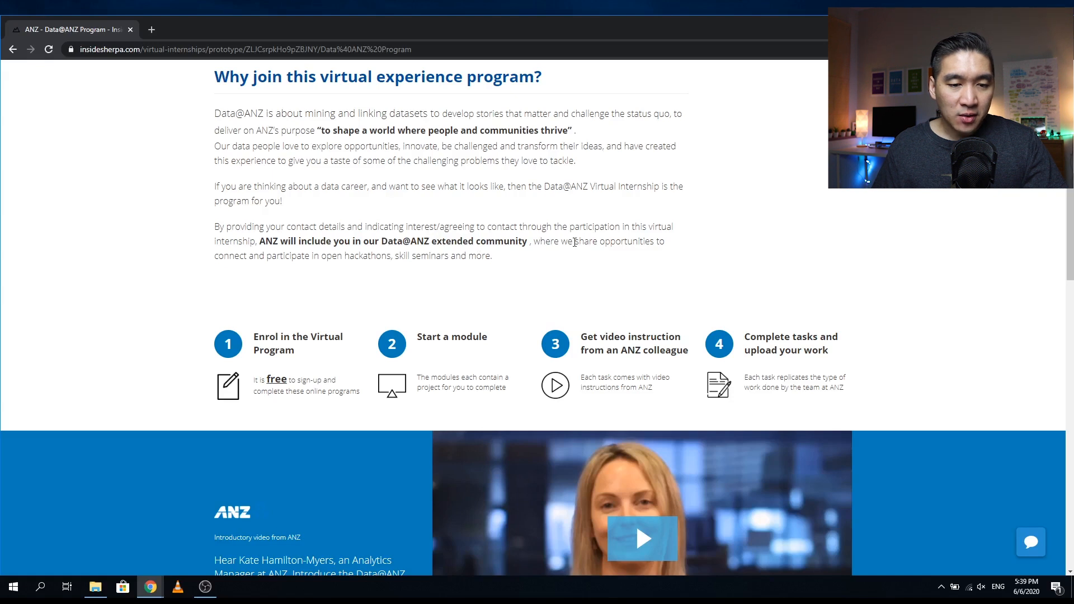
pyautogui.moveTo(667, 249)
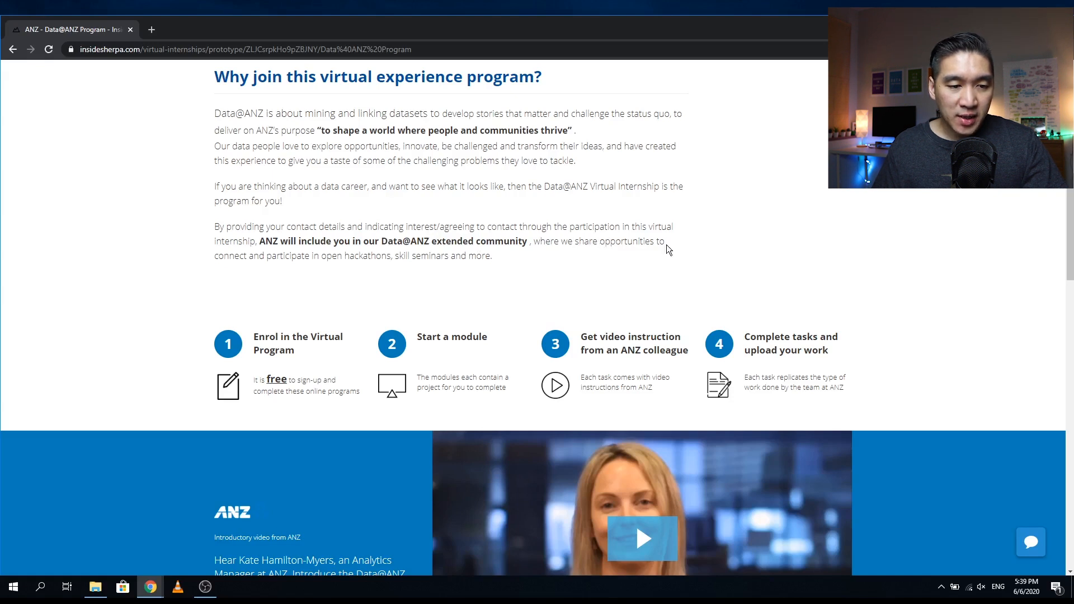
pyautogui.moveTo(408, 270)
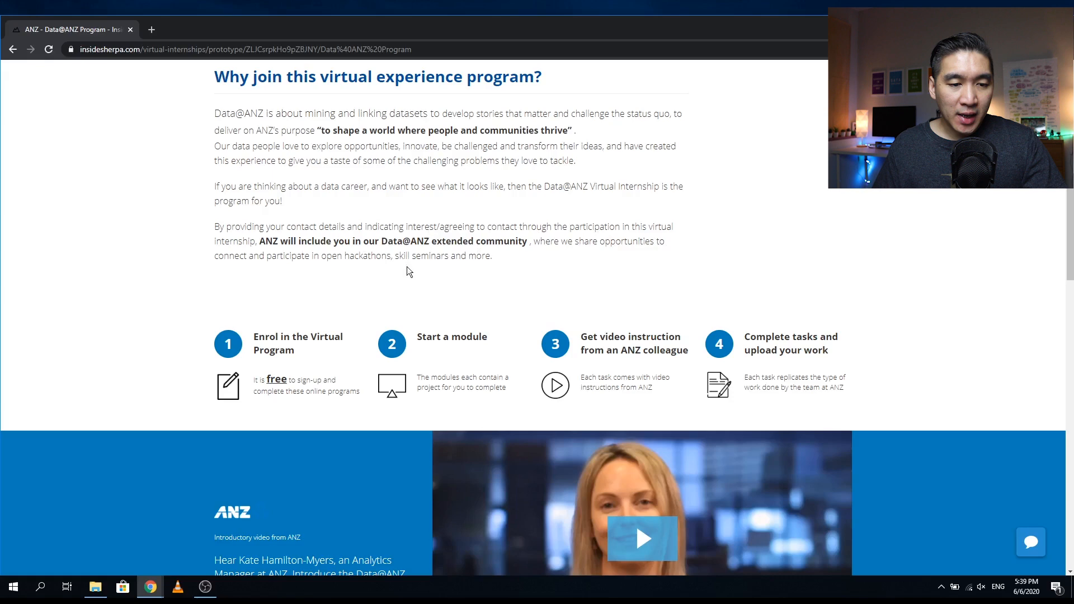
pyautogui.moveTo(480, 254)
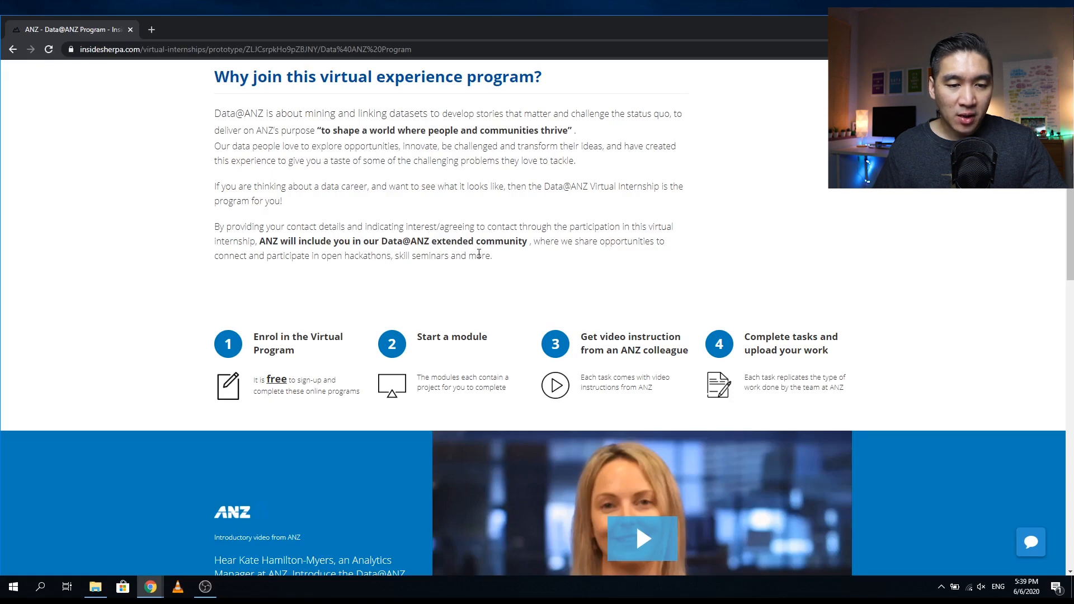
pyautogui.scroll(-3)
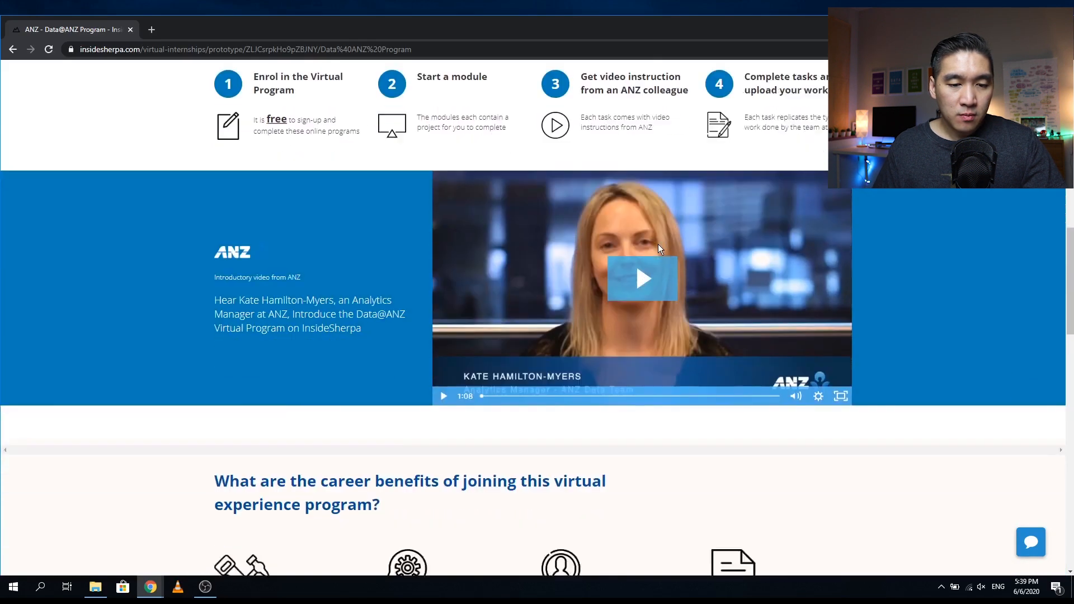
pyautogui.scroll(-3)
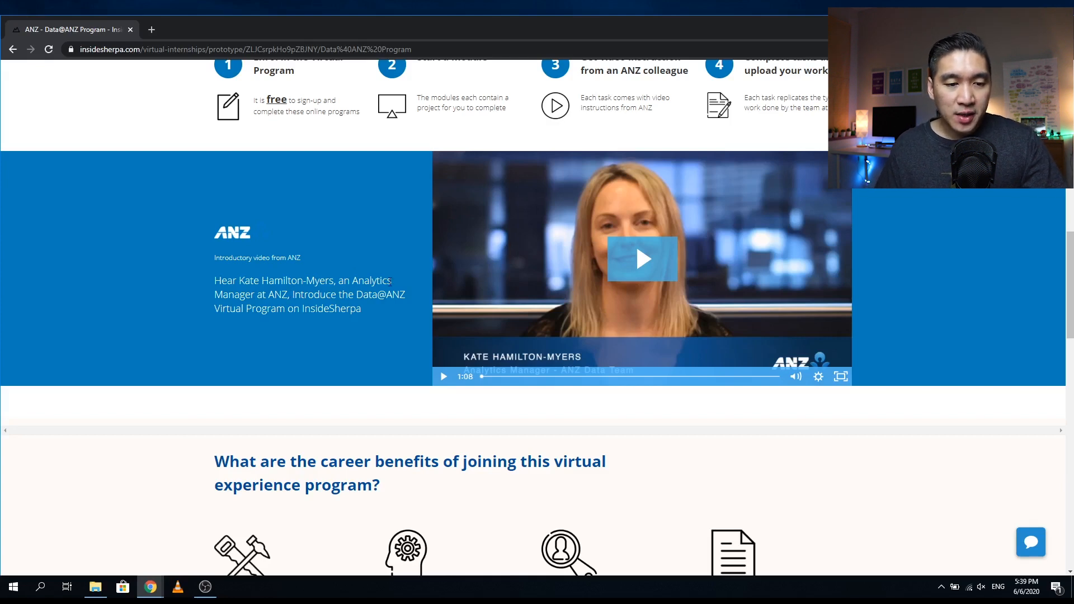
pyautogui.moveTo(294, 306)
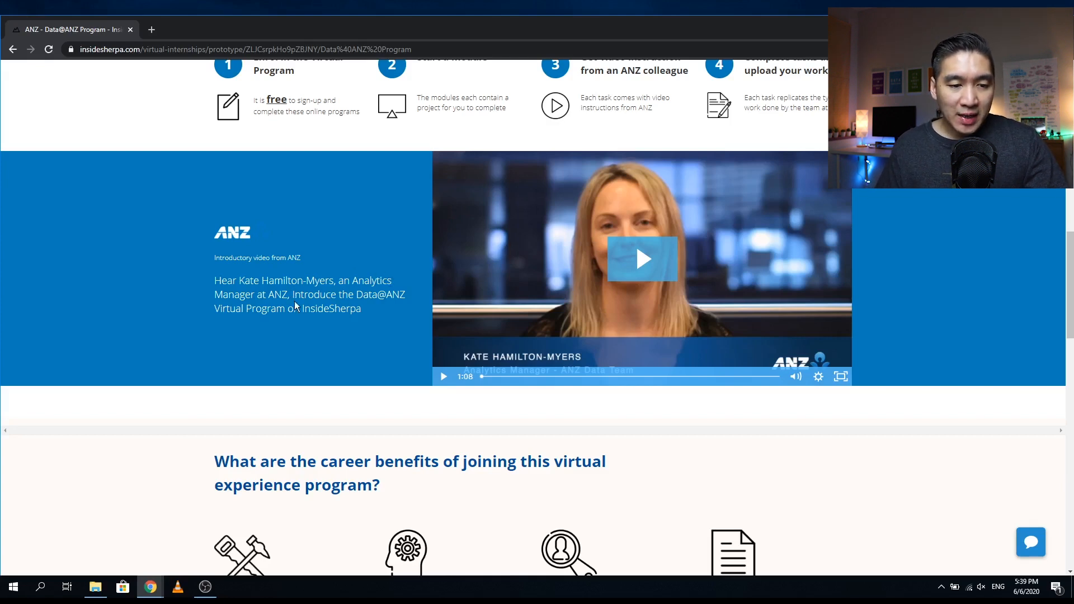
pyautogui.moveTo(523, 255)
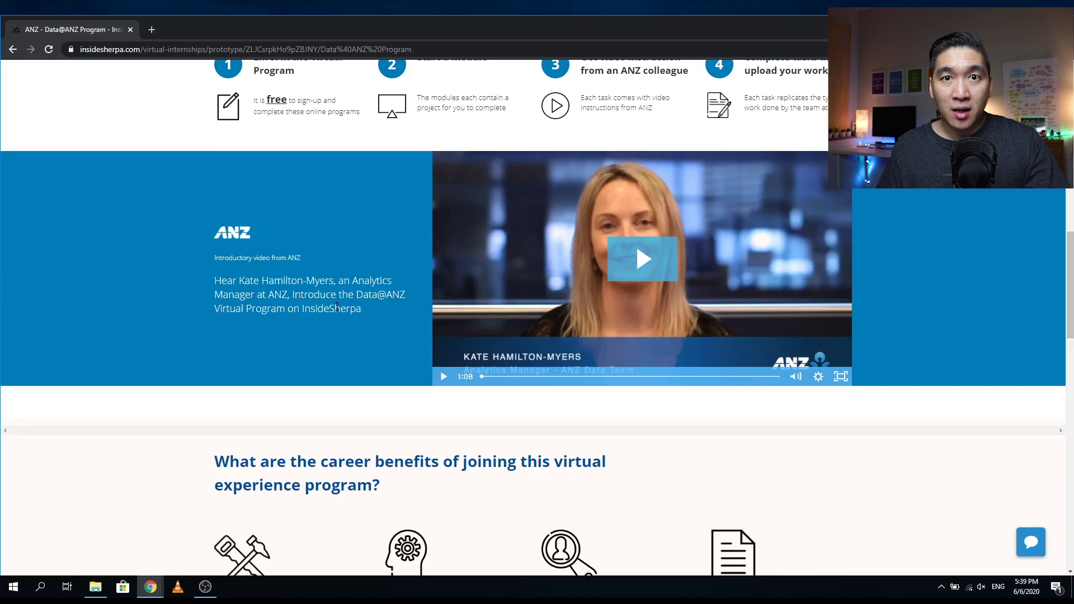
pyautogui.scroll(-3)
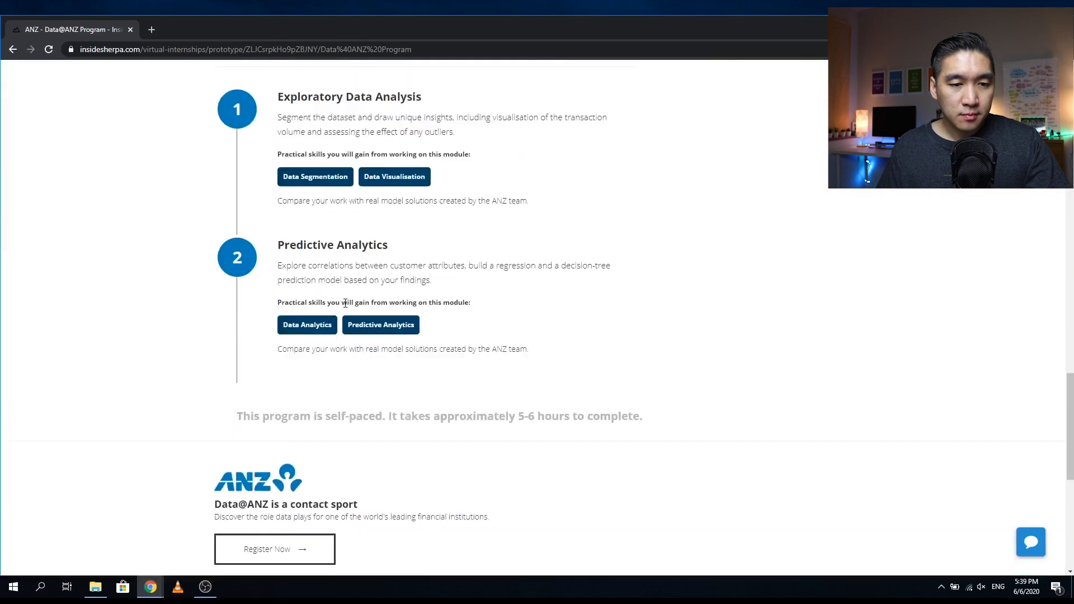
pyautogui.scroll(3)
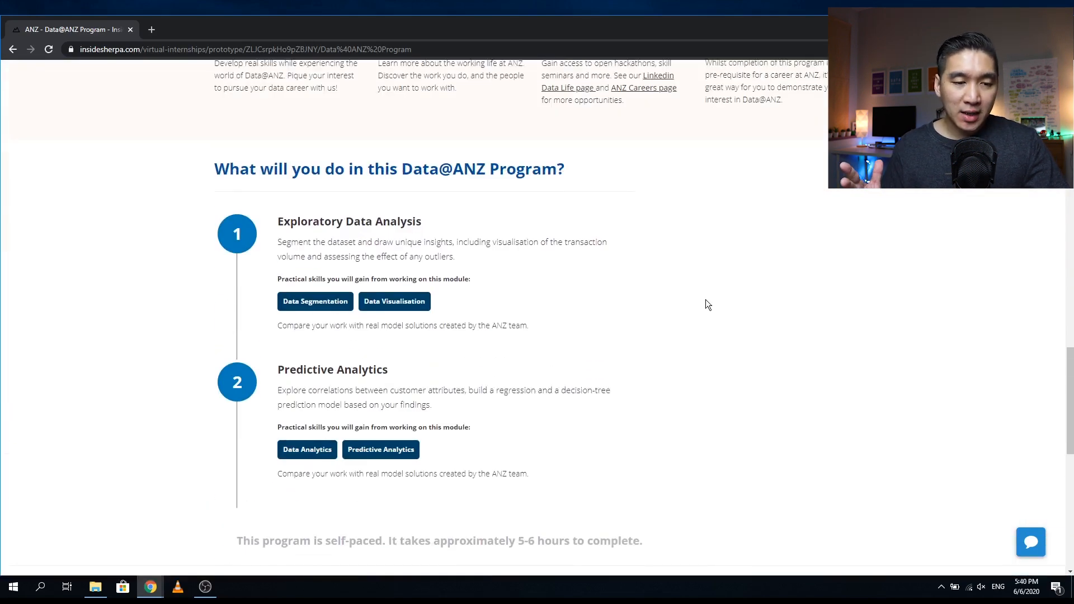
pyautogui.moveTo(170, 299)
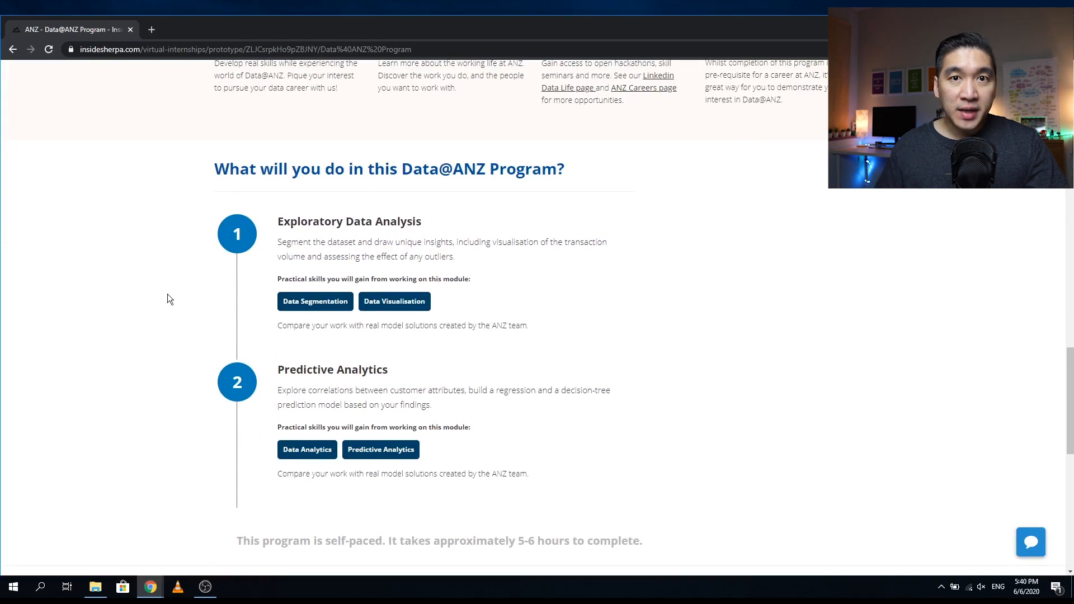
pyautogui.moveTo(170, 276)
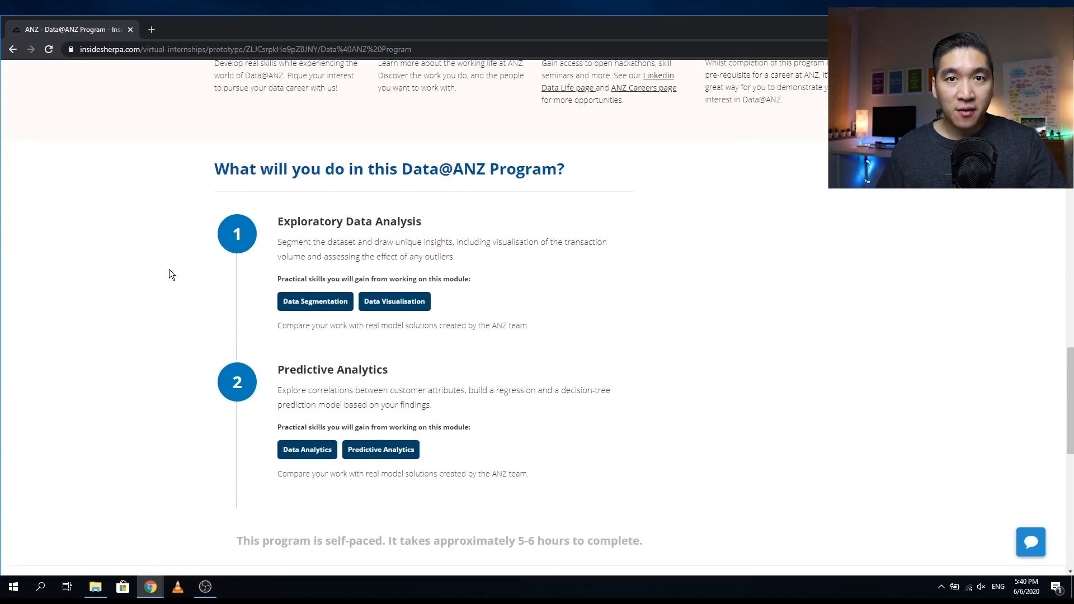
pyautogui.moveTo(289, 238)
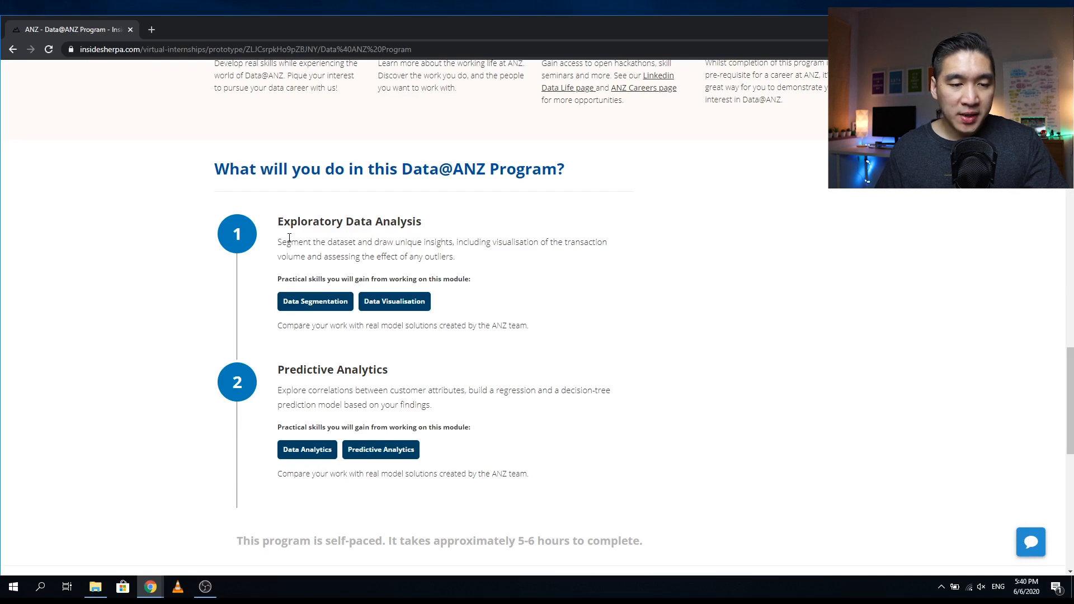
pyautogui.moveTo(430, 243)
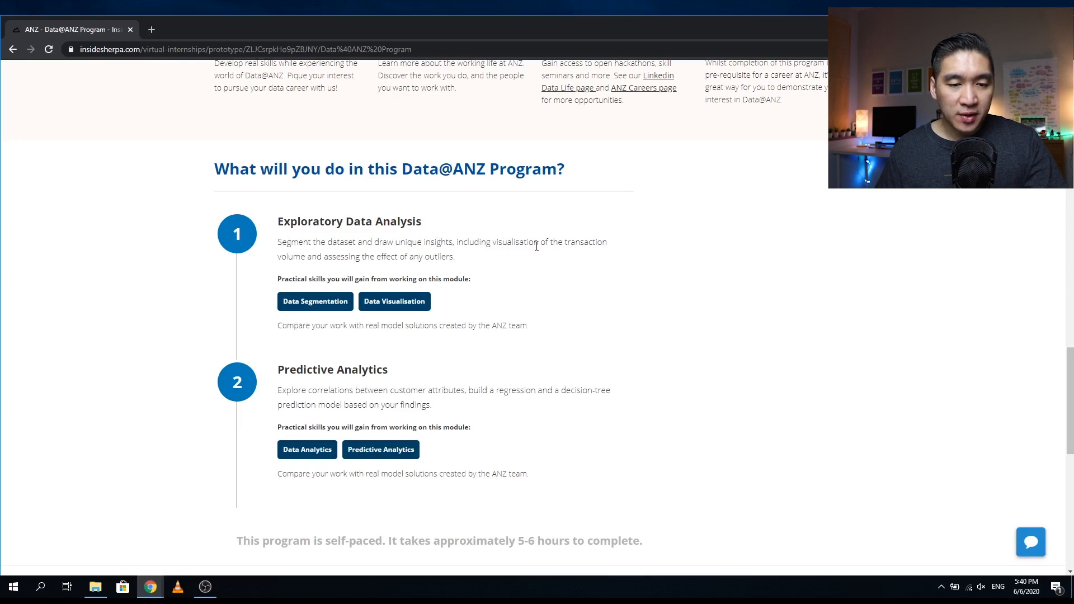
pyautogui.moveTo(306, 271)
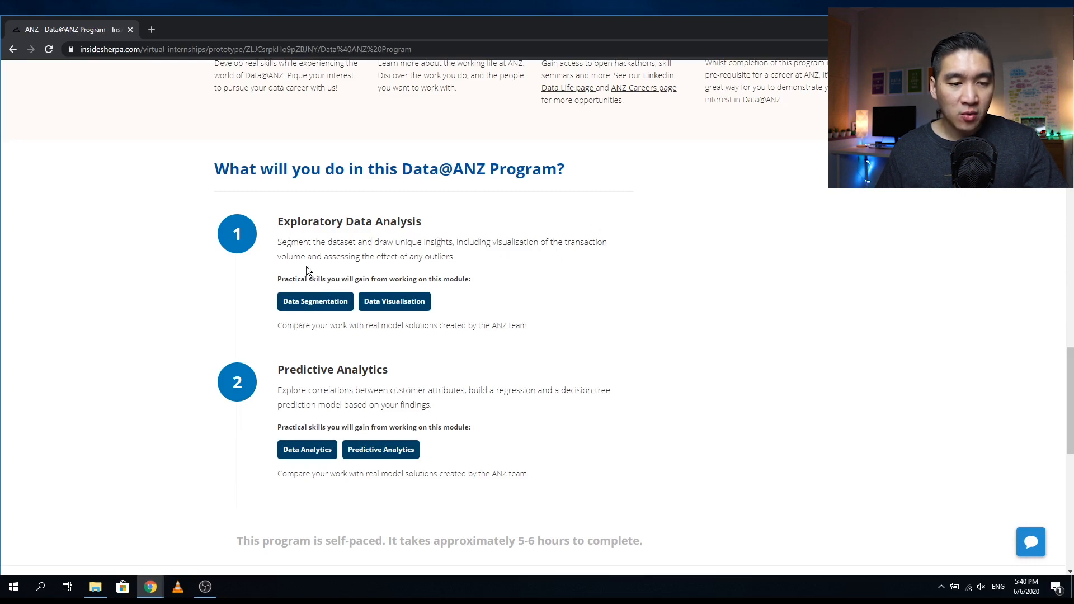
pyautogui.moveTo(438, 255)
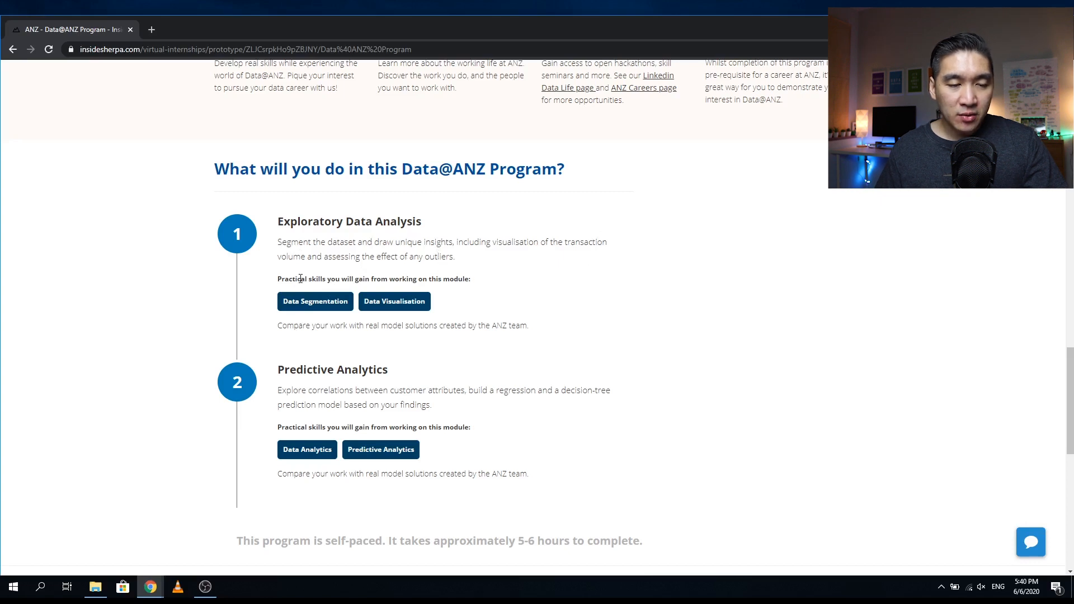
pyautogui.moveTo(452, 290)
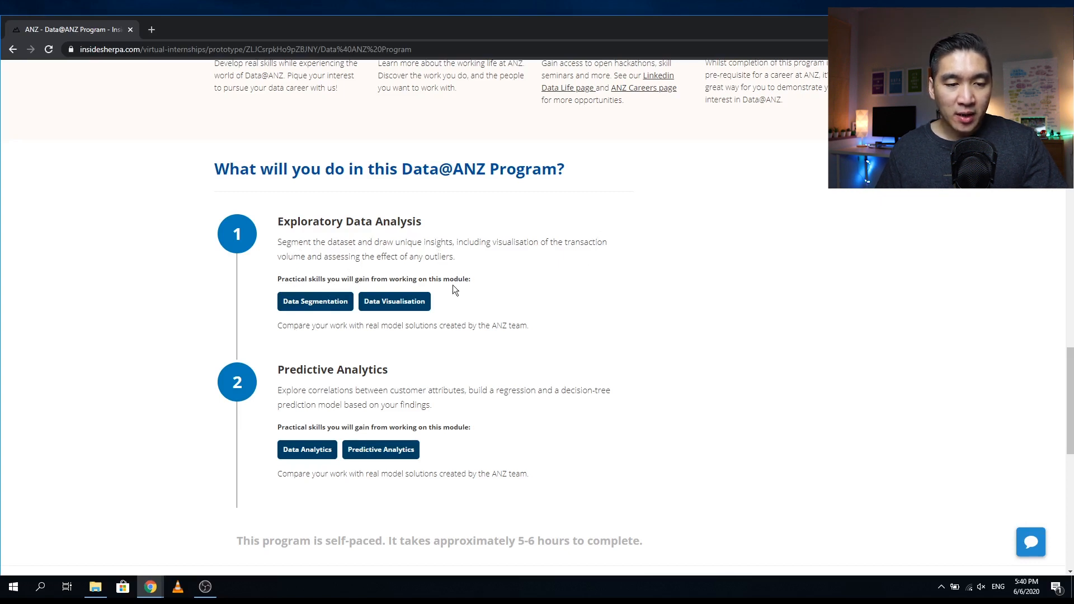
pyautogui.moveTo(345, 320)
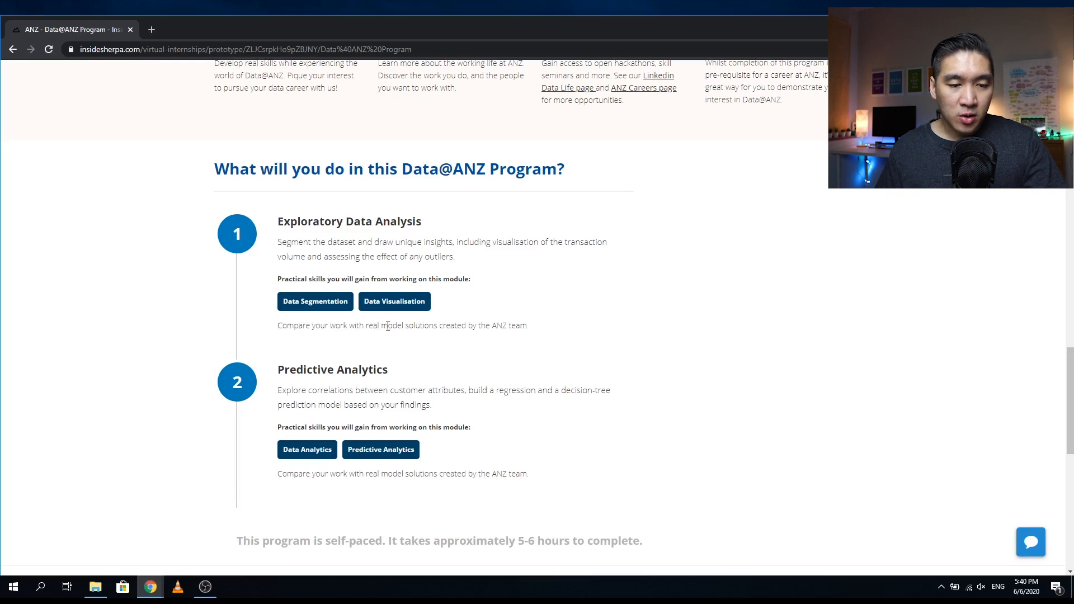
pyautogui.moveTo(478, 337)
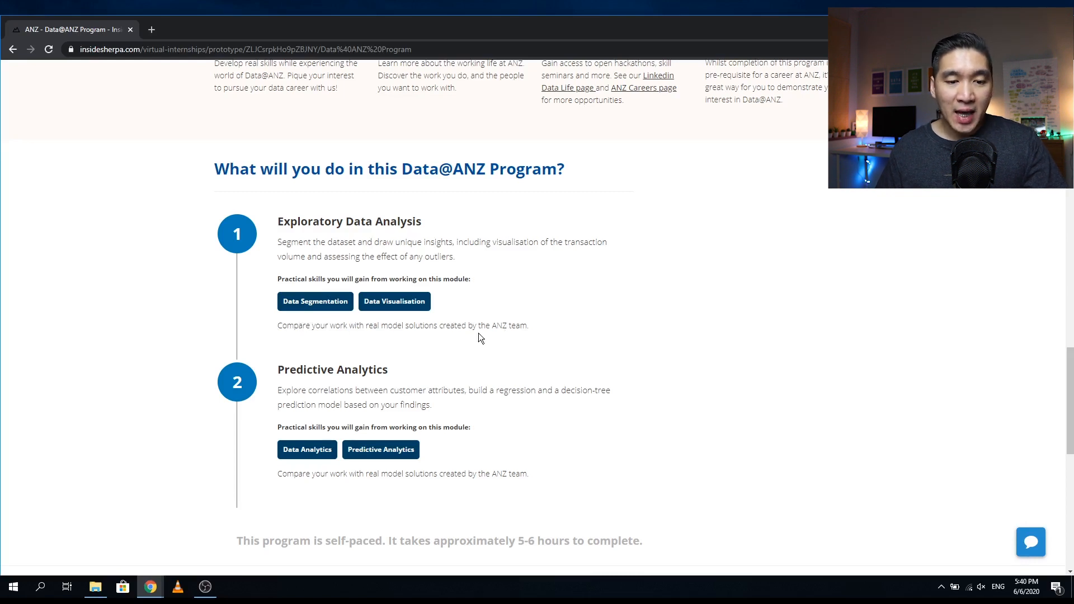
pyautogui.moveTo(340, 385)
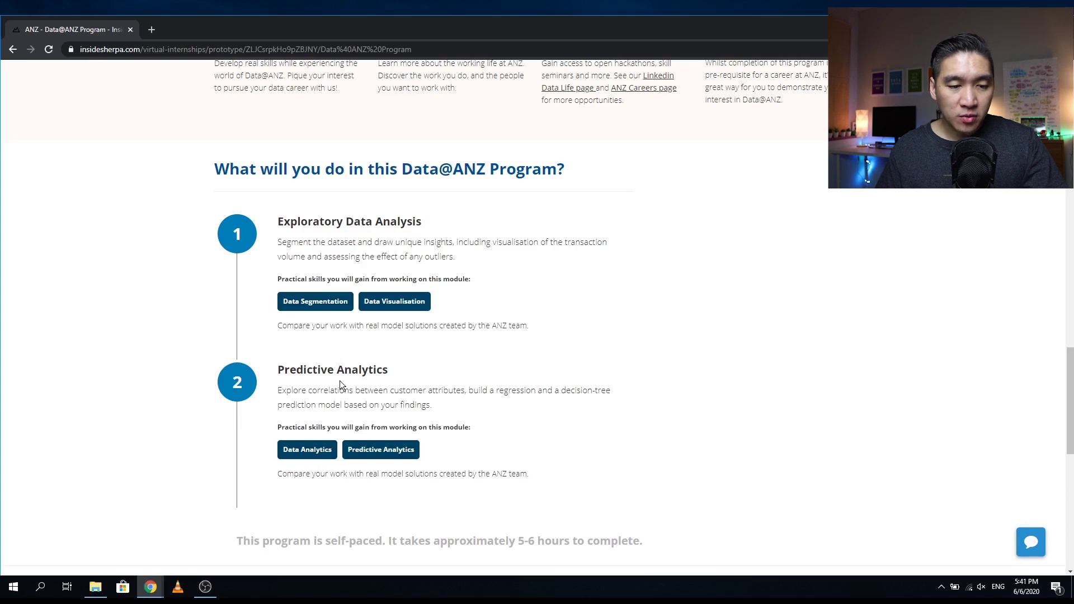
pyautogui.moveTo(406, 377)
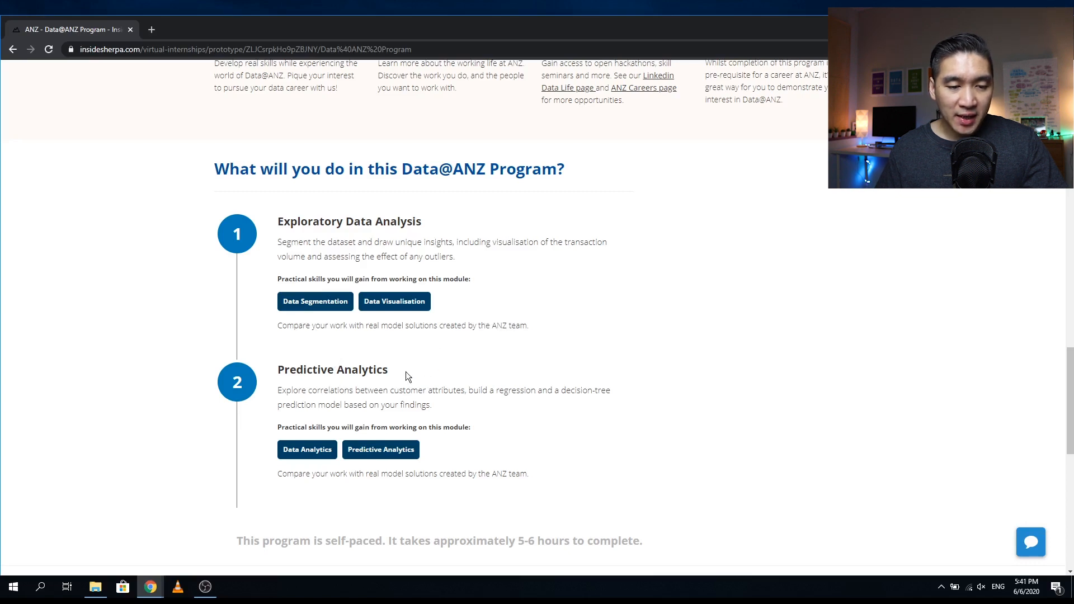
pyautogui.moveTo(301, 401)
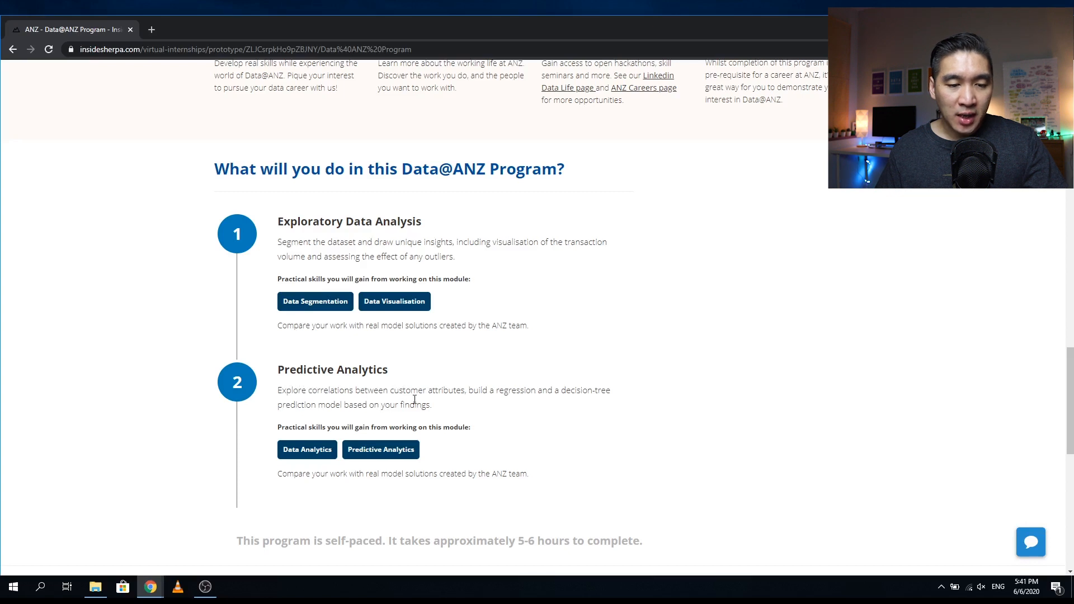
pyautogui.moveTo(459, 405)
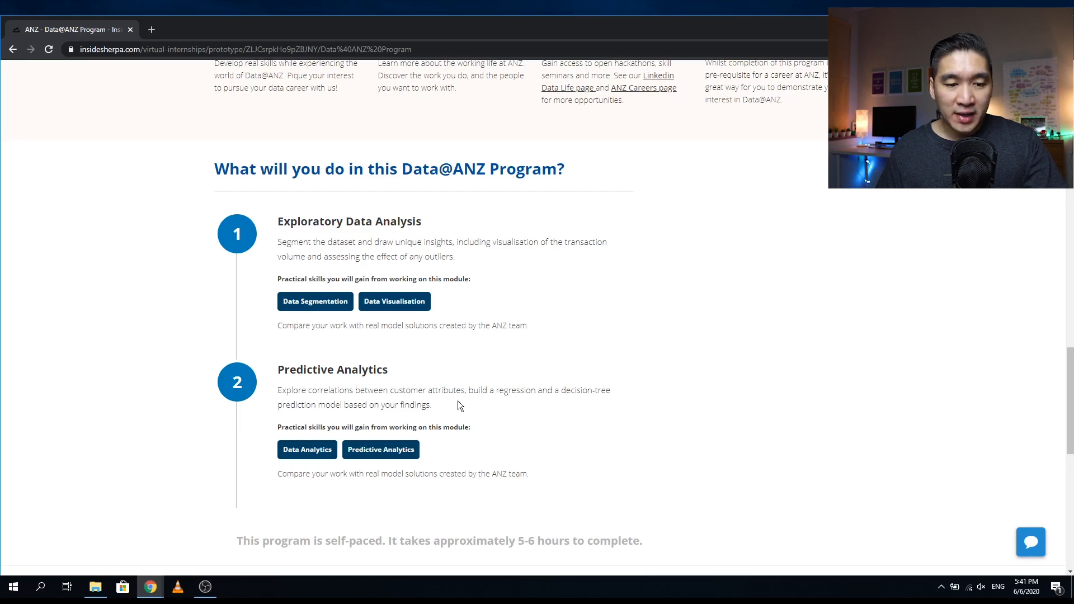
pyautogui.moveTo(446, 439)
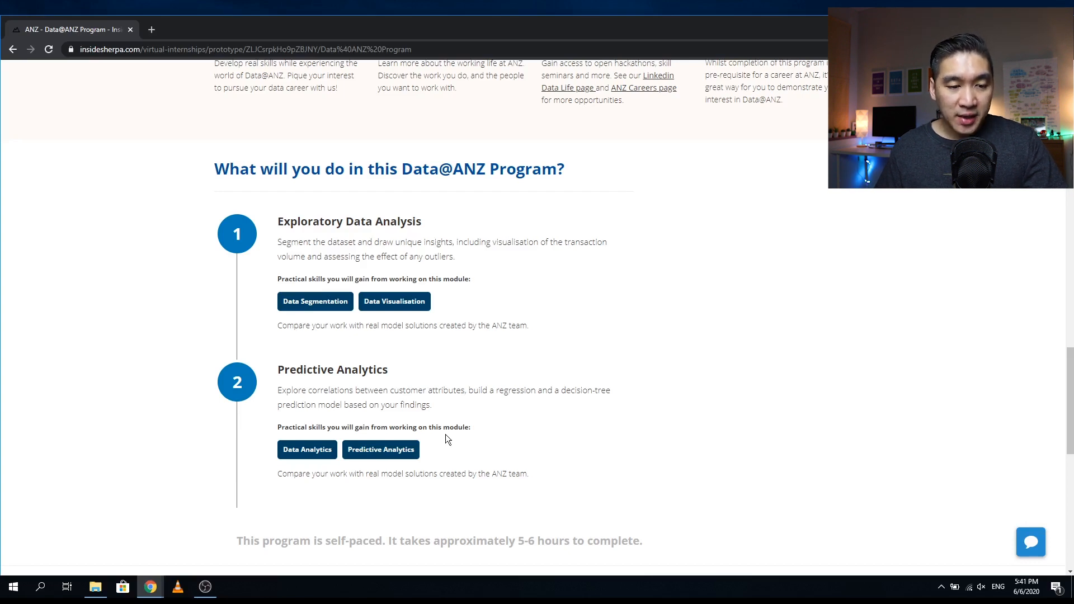